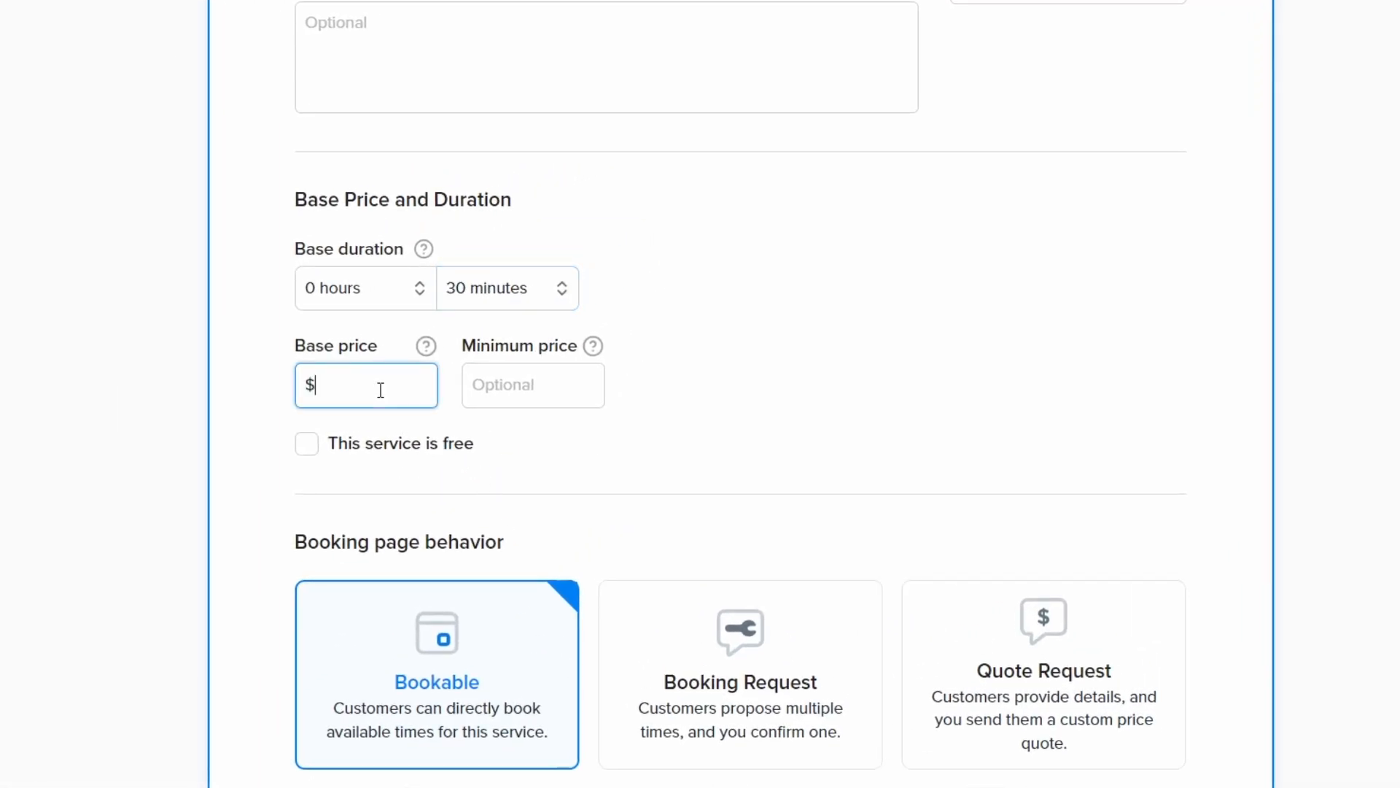
type("5")
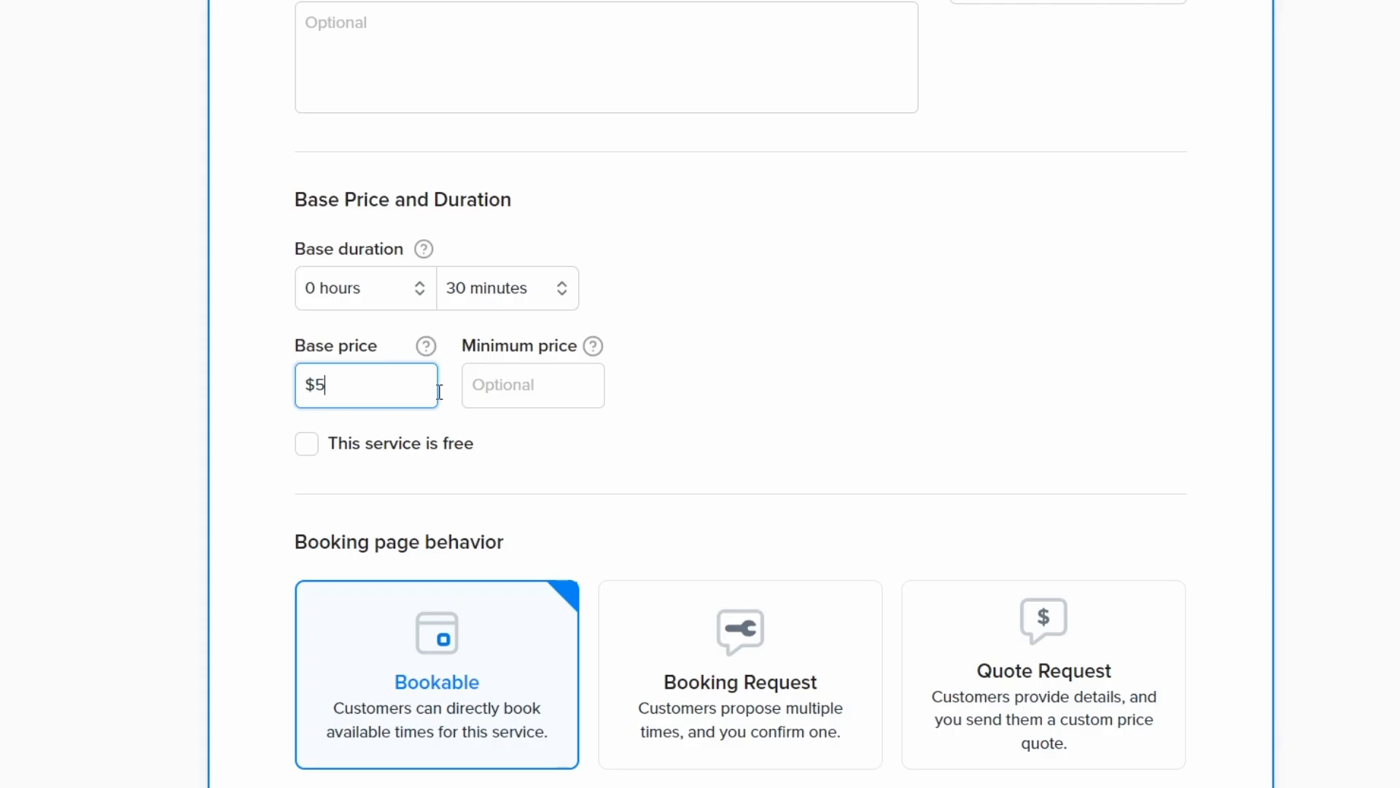